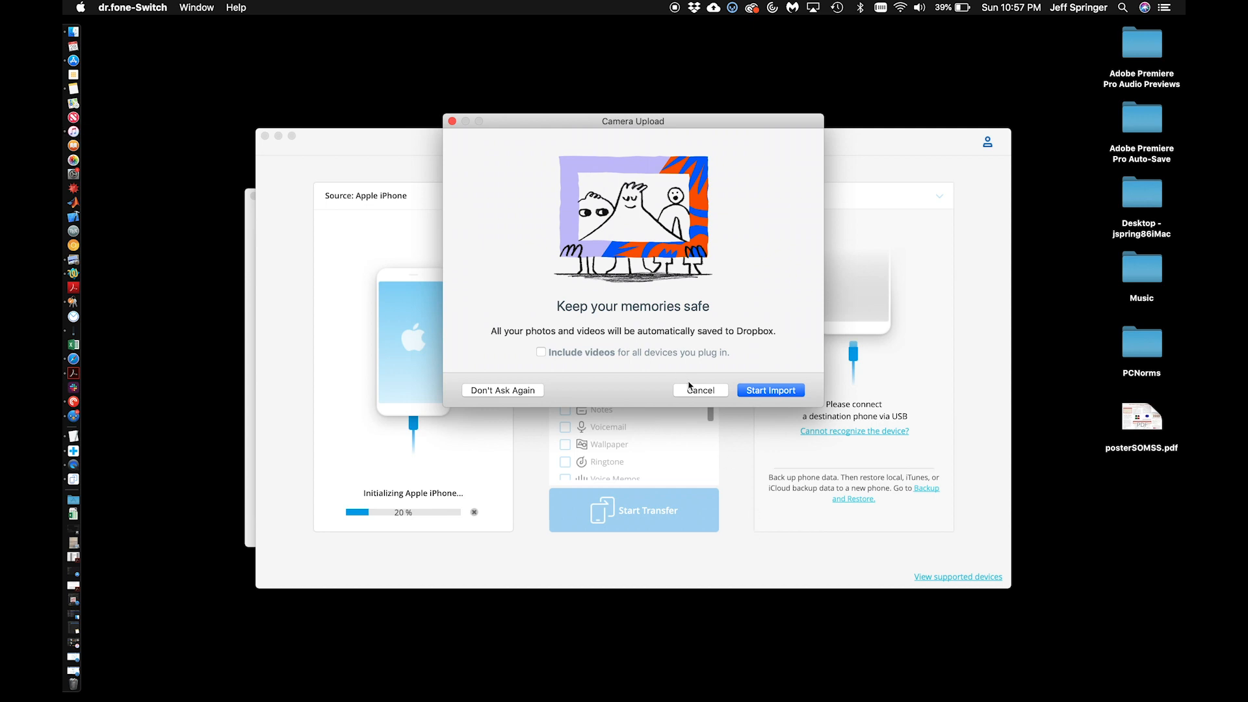
Dismiss the Dropbox Camera Upload prompt with Cancel
{"action": "left_click", "coordinate": [700, 391]}
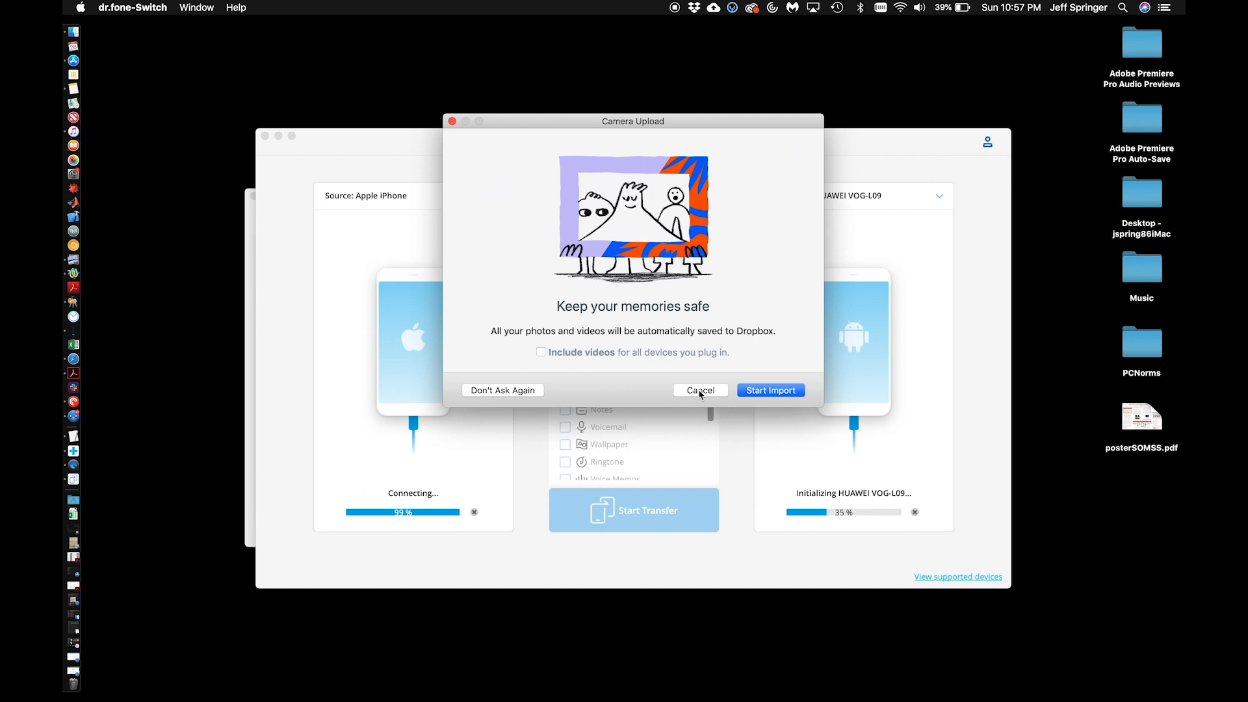
{"action": "left_click", "coordinate": [700, 390]}
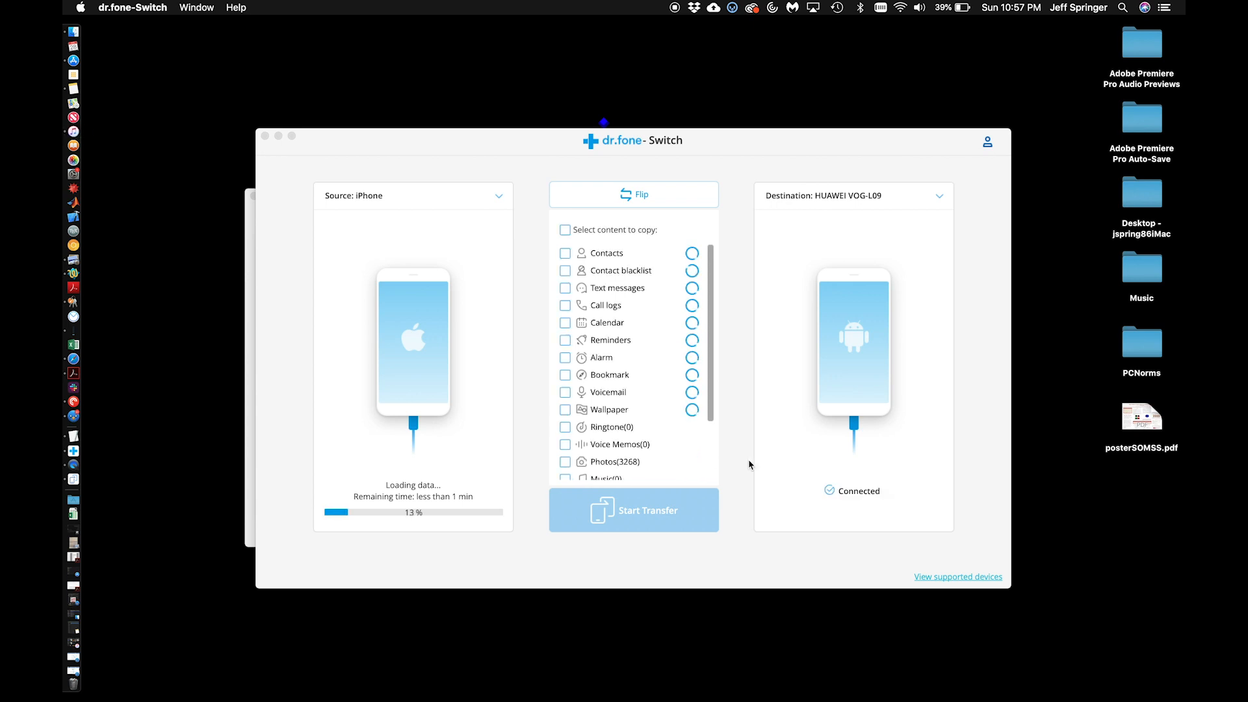
{"action": "mouse_move", "coordinate": [736, 542]}
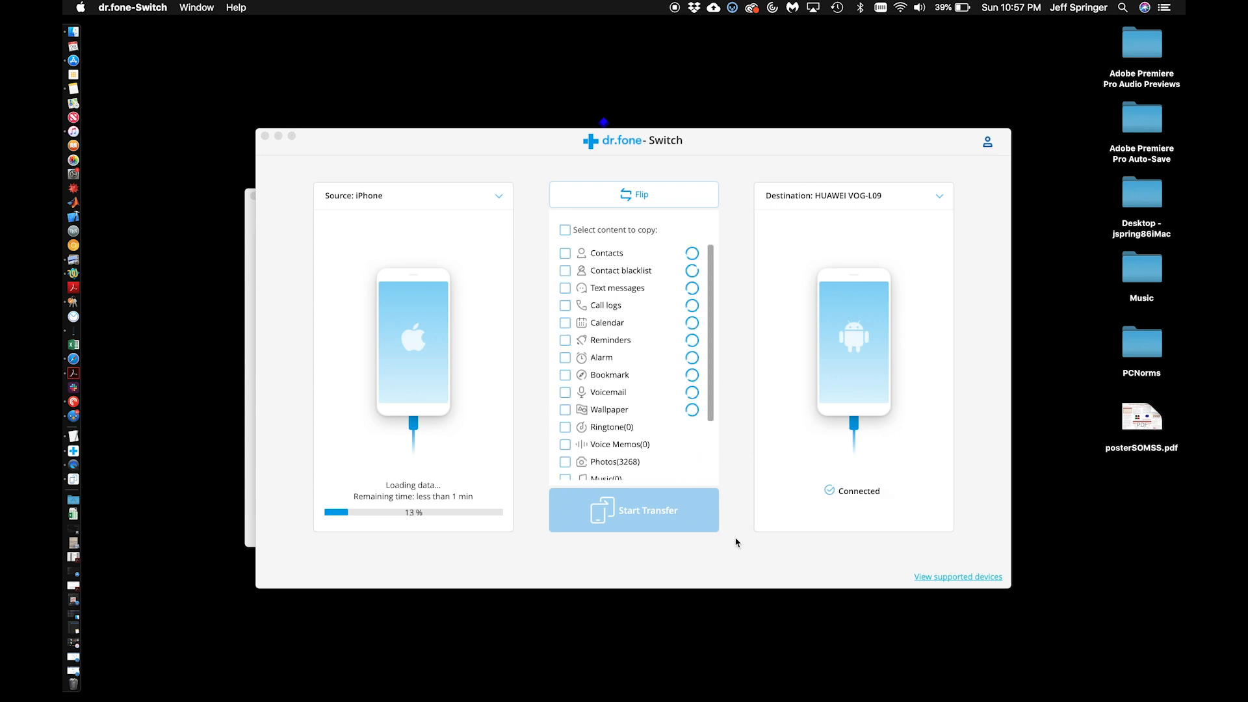
{"action": "mouse_move", "coordinate": [532, 398]}
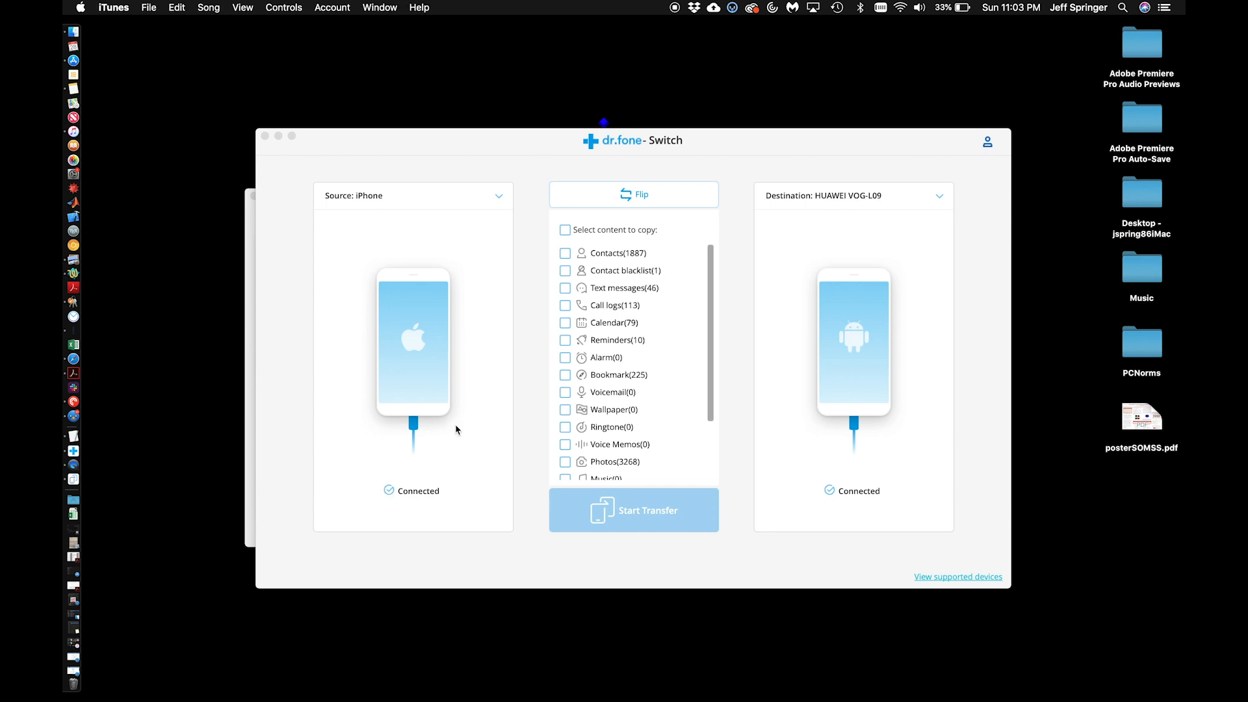
{"action": "mouse_move", "coordinate": [586, 438]}
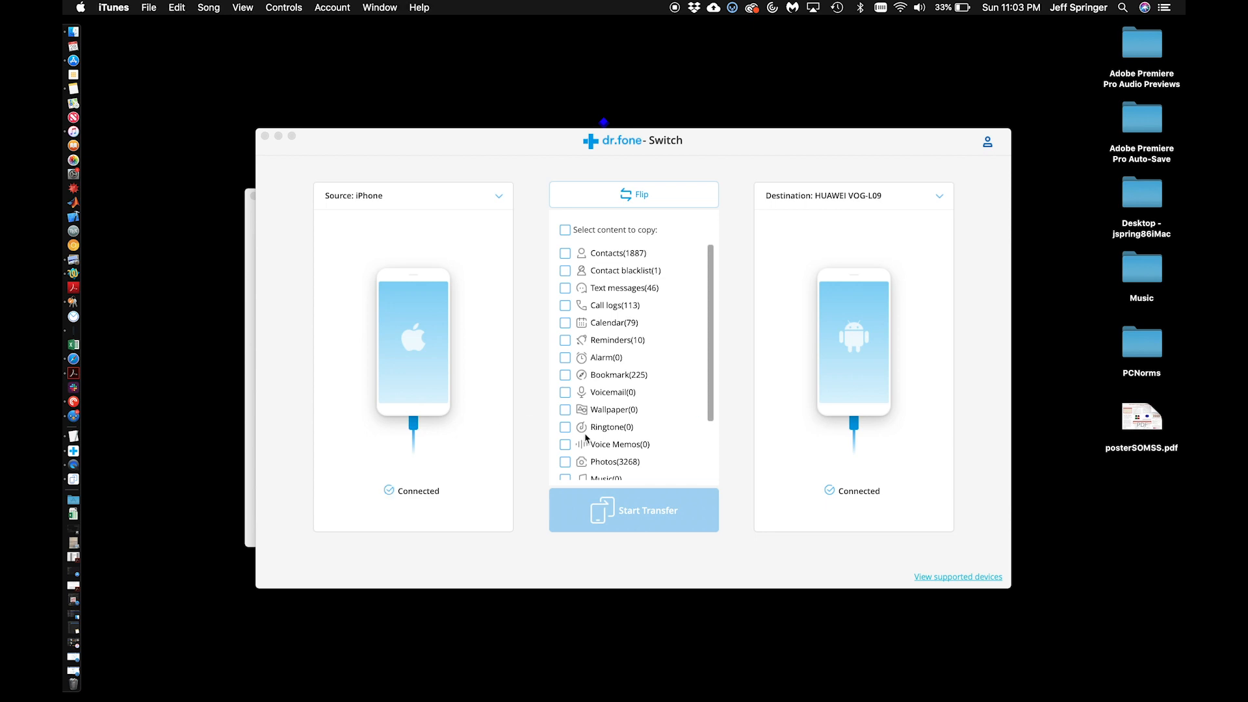
{"action": "mouse_move", "coordinate": [599, 446]}
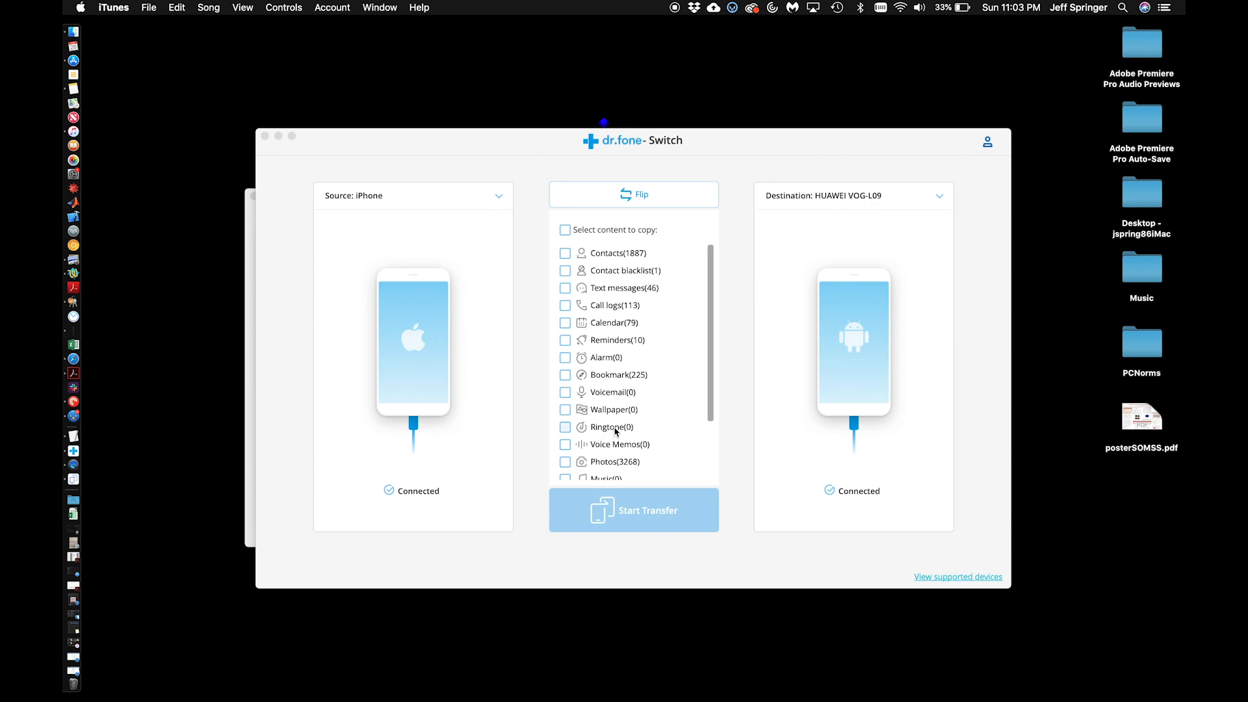
Tick Photos and Calendar in the content list and start the transfer to the HUAWEI VOG-L09
{"action": "scroll", "scroll_direction": "down", "scroll_amount": 3}
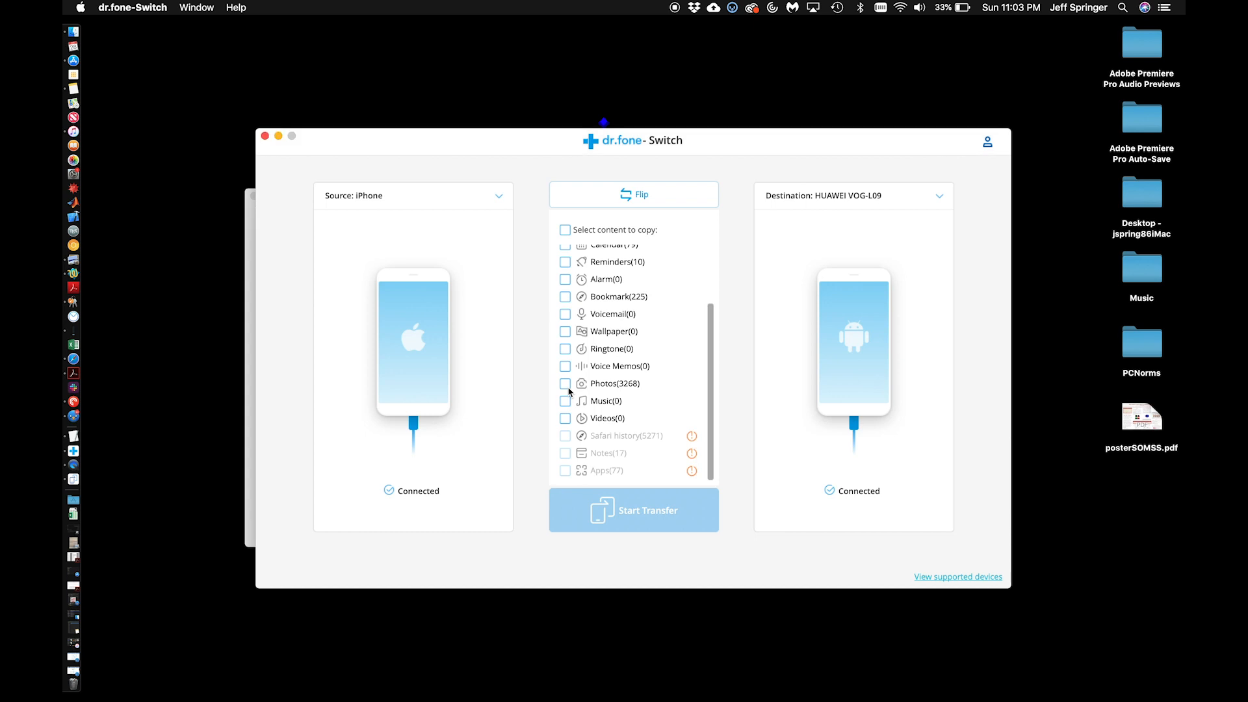
{"action": "left_click", "coordinate": [566, 383]}
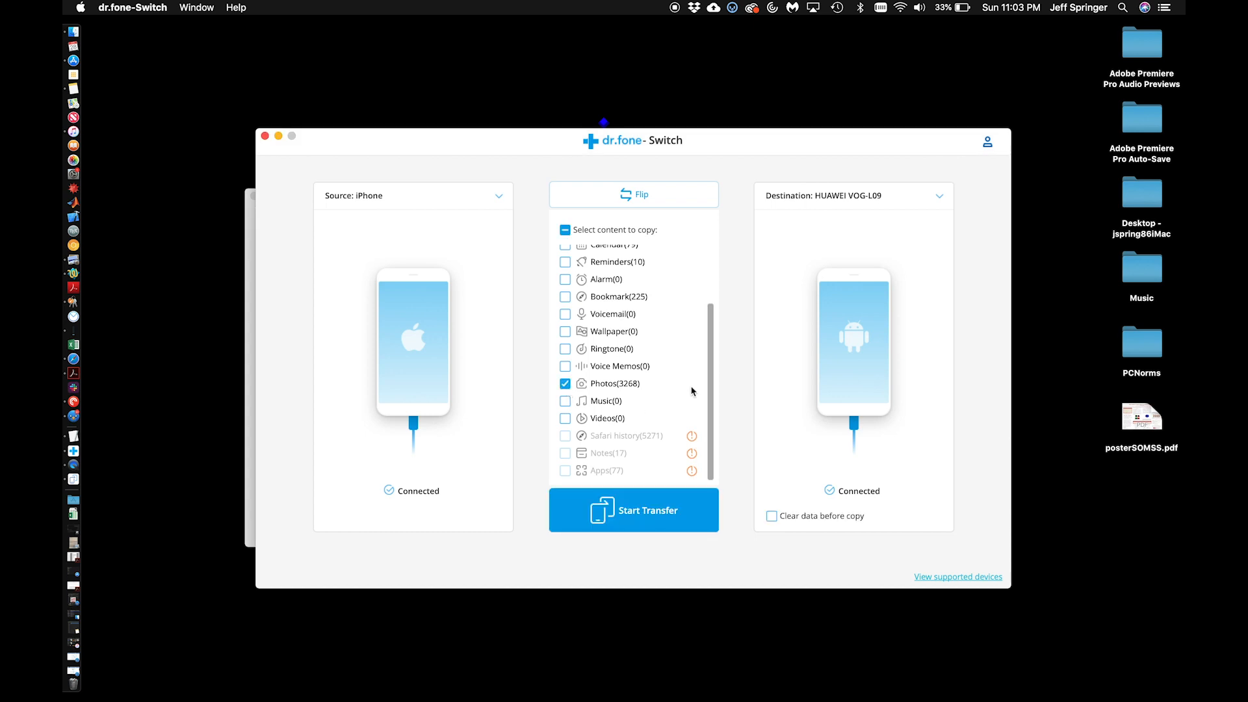
{"action": "scroll", "scroll_direction": "up", "scroll_amount": 3}
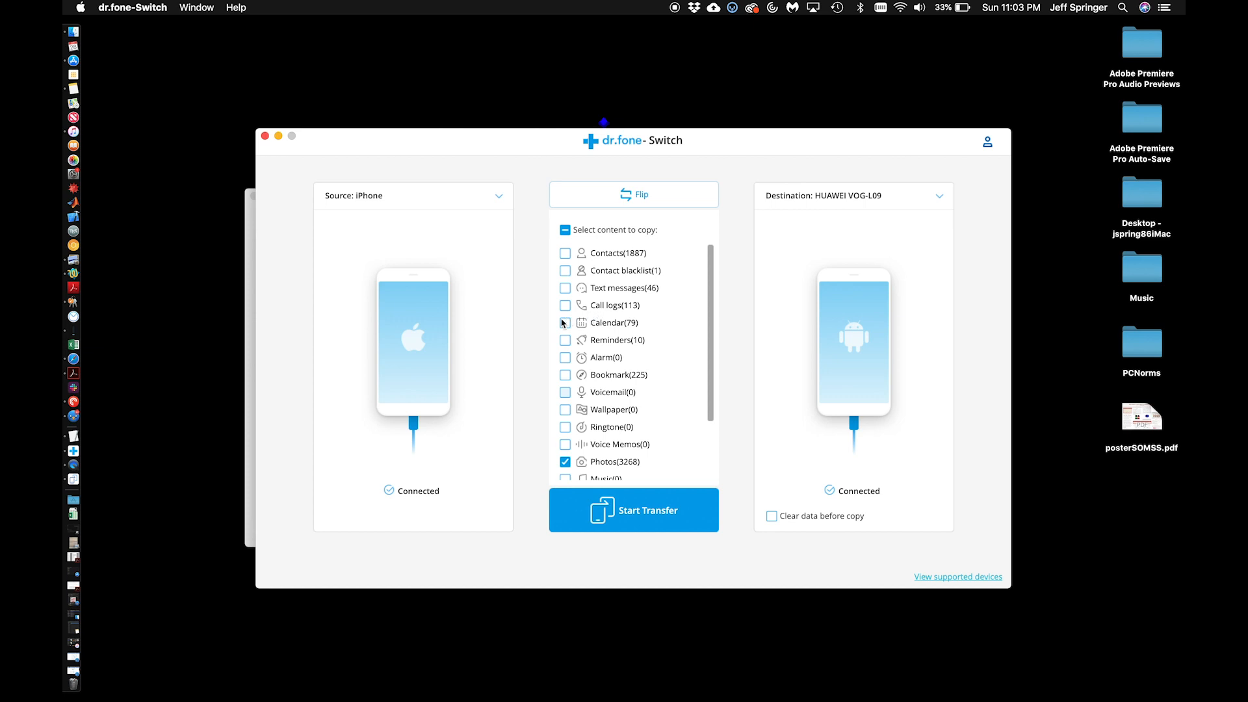
{"action": "left_click", "coordinate": [566, 323]}
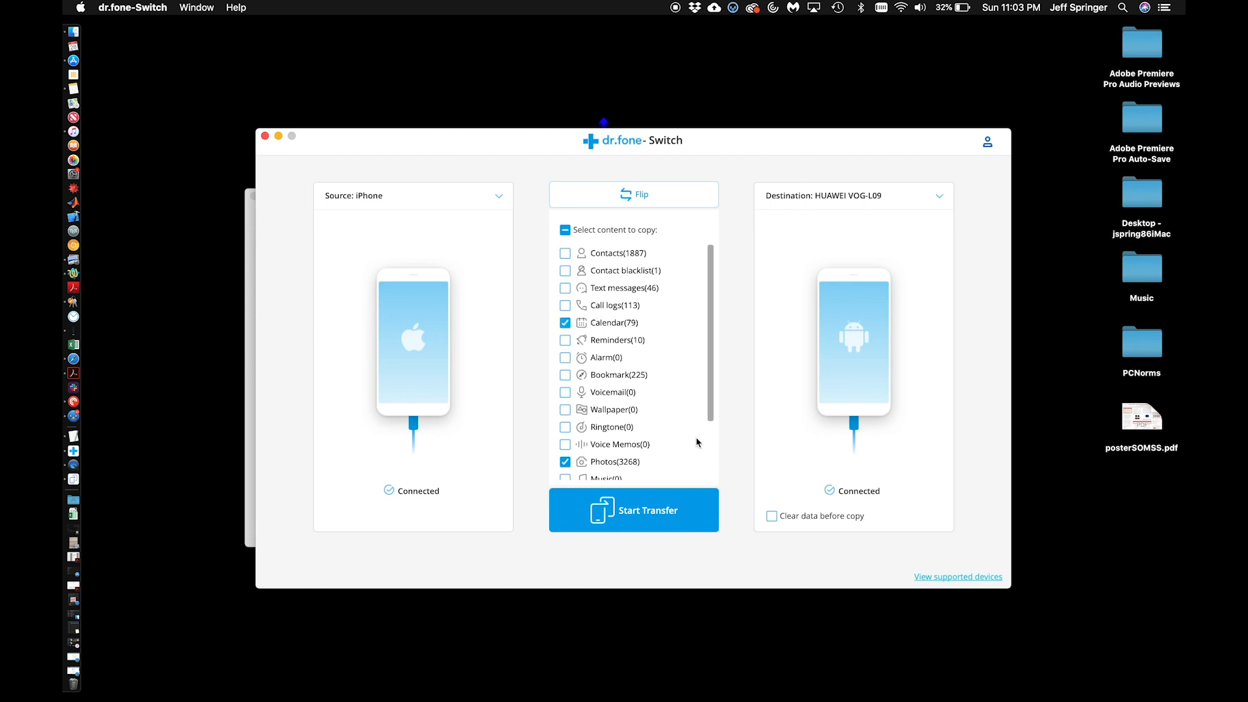
{"action": "mouse_move", "coordinate": [634, 509]}
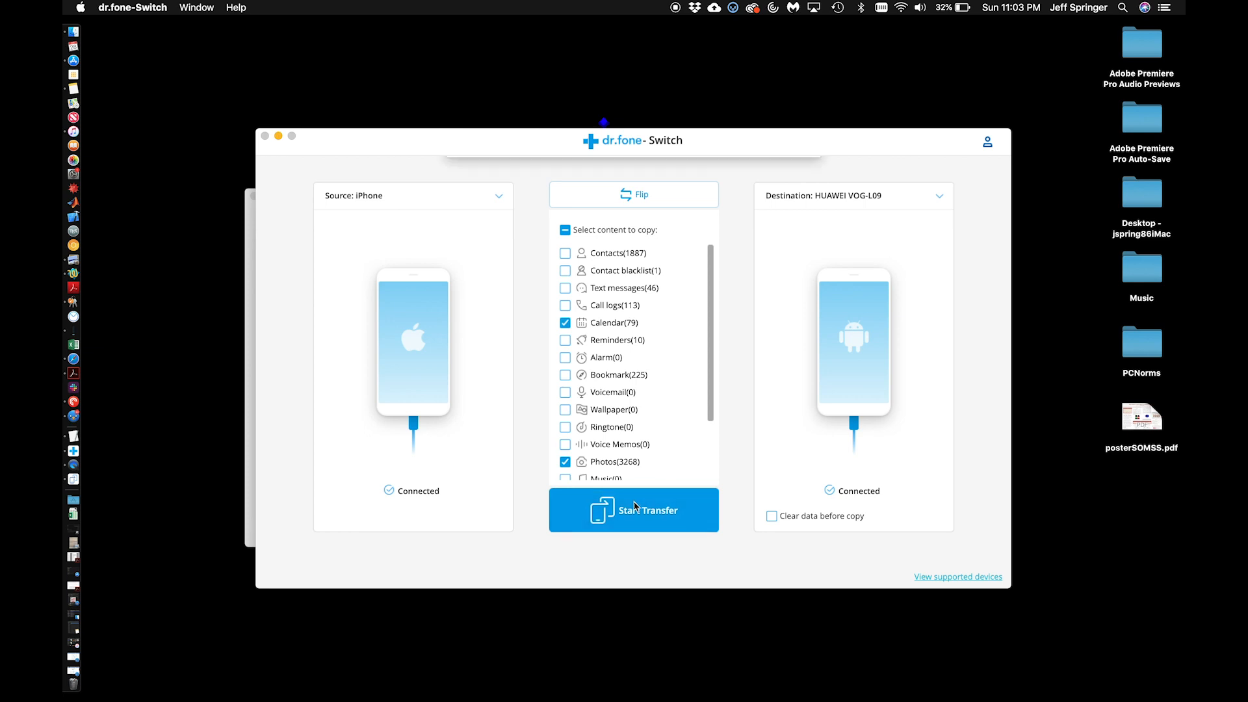
{"action": "left_click", "coordinate": [634, 510]}
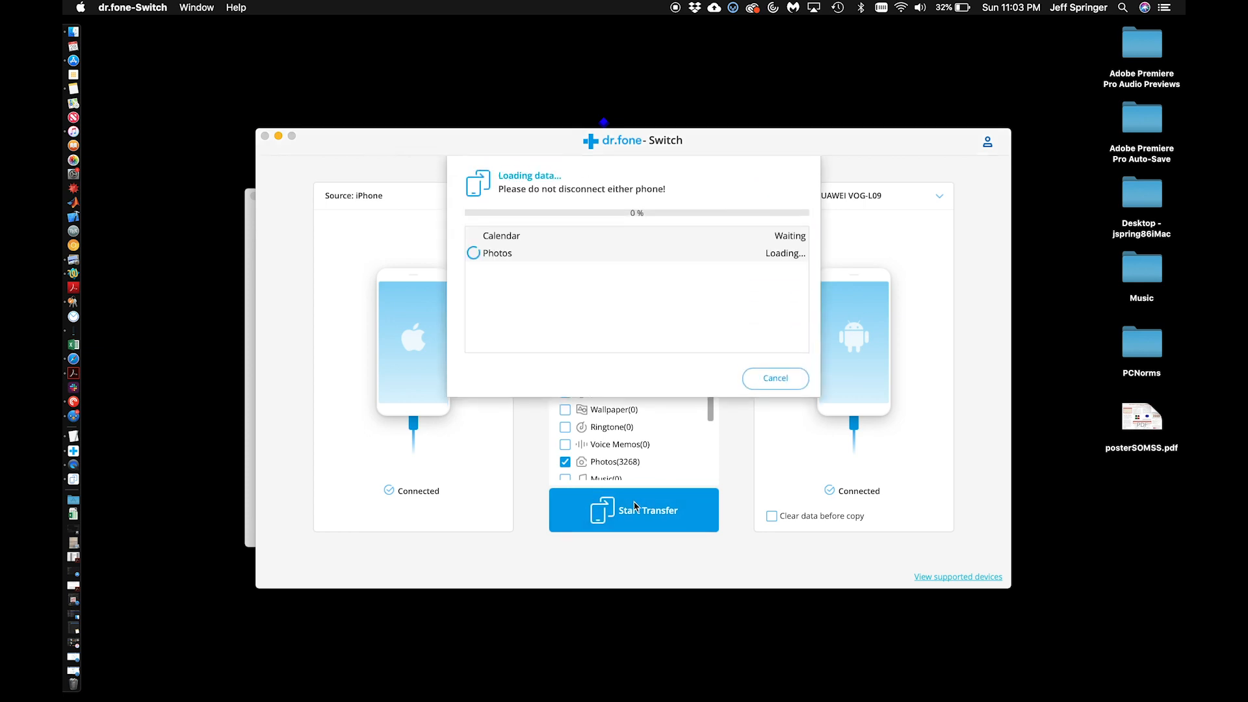